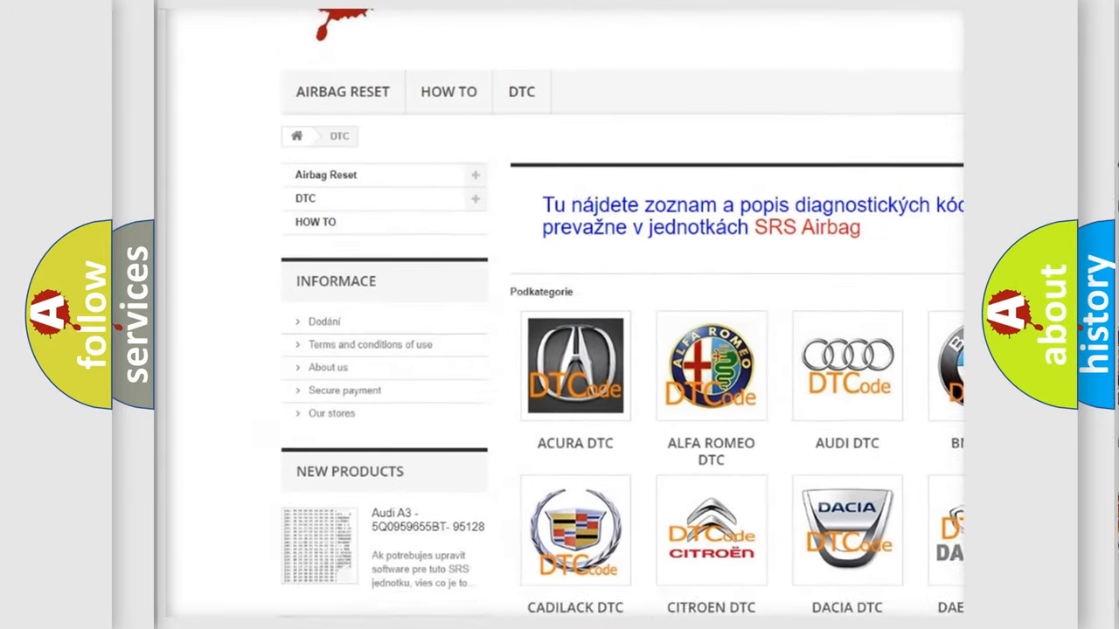
scroll(down, 3)
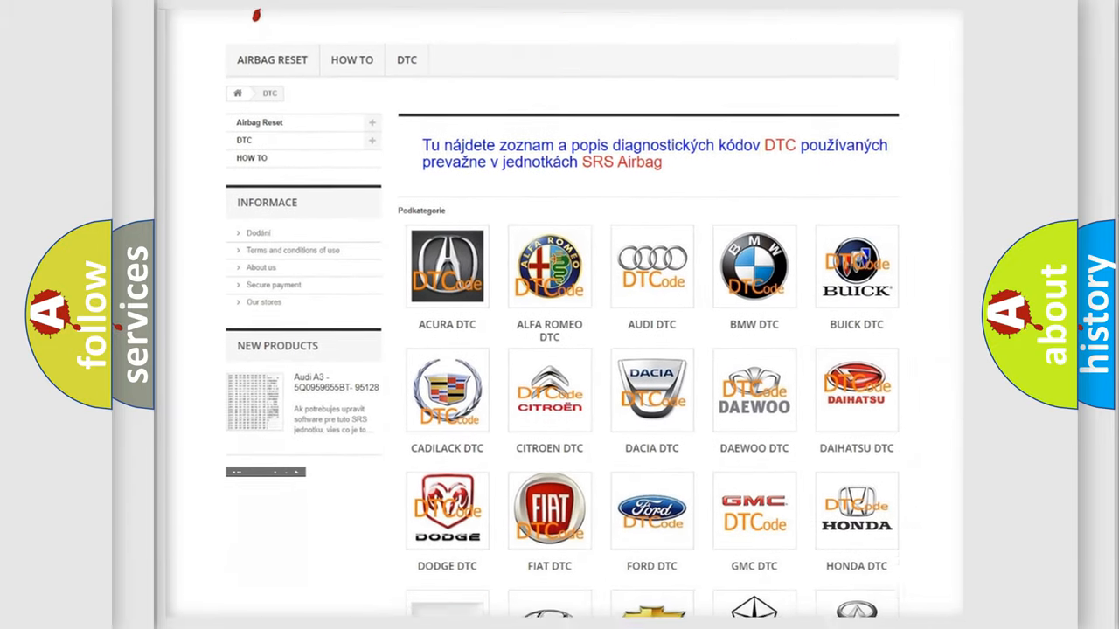
scroll(down, 3)
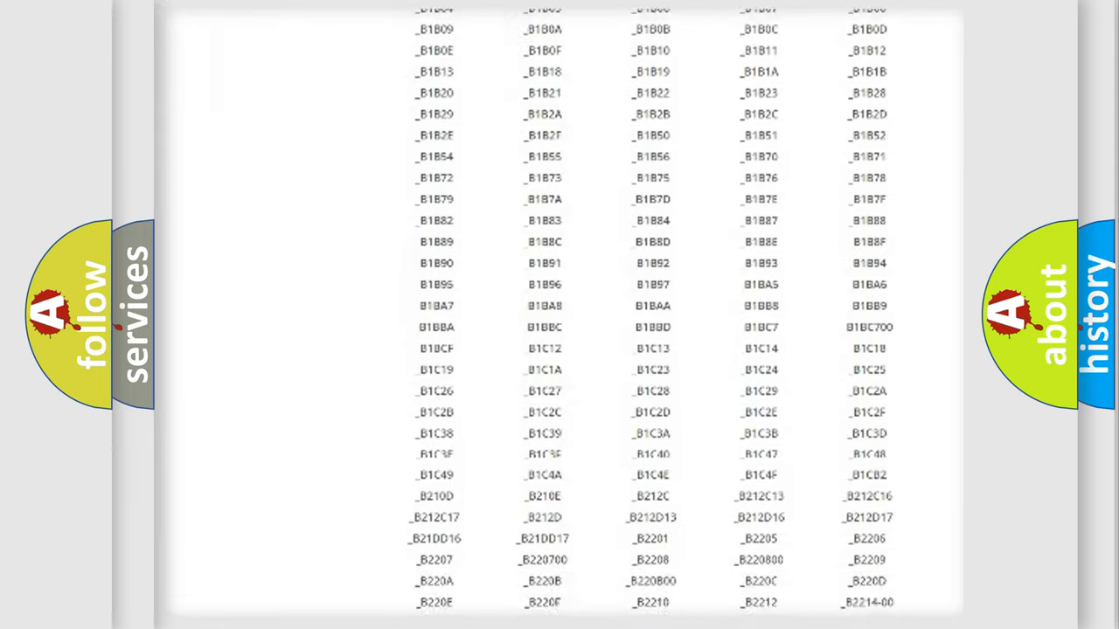
scroll(down, 3)
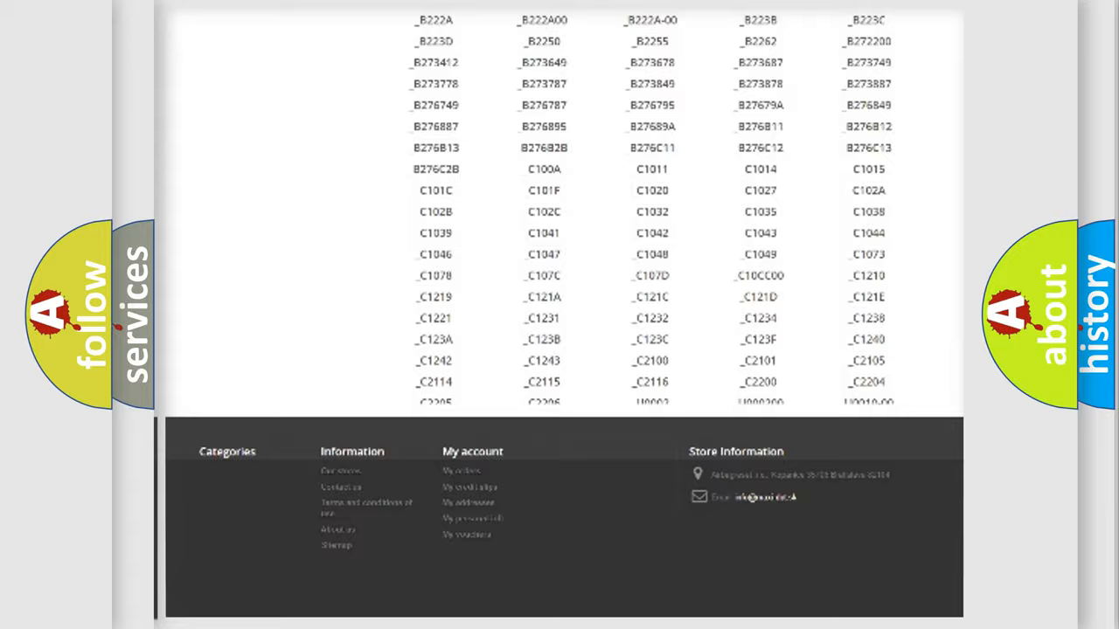
scroll(up, 3)
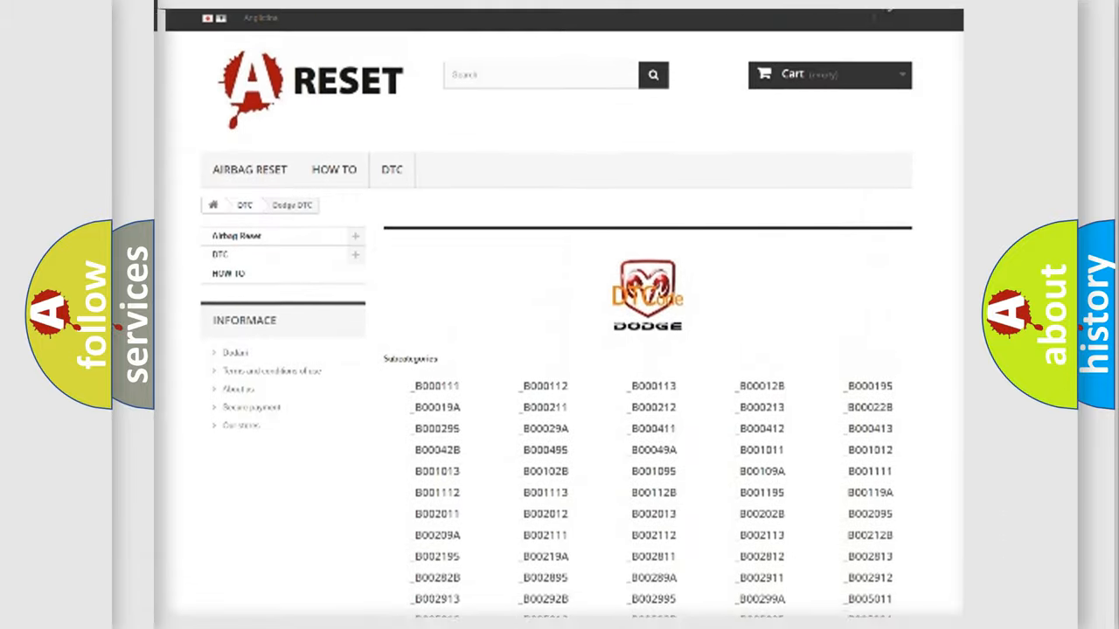